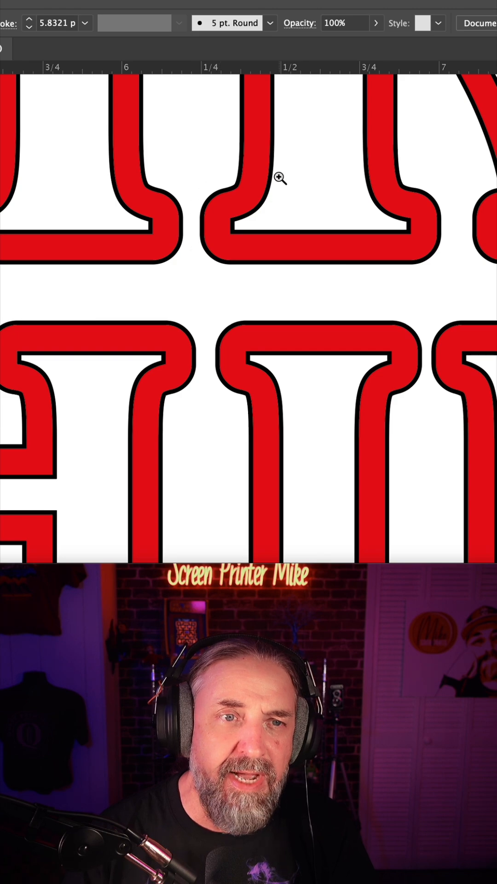
mouse_move(206, 249)
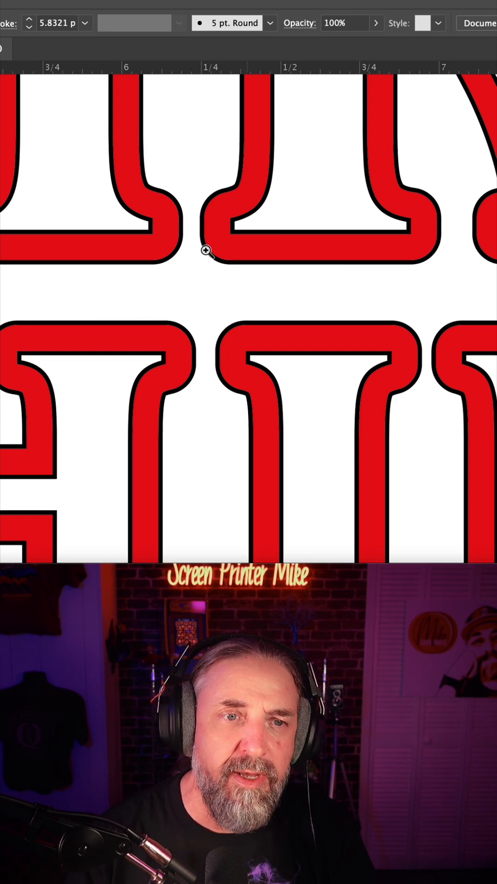
mouse_move(226, 337)
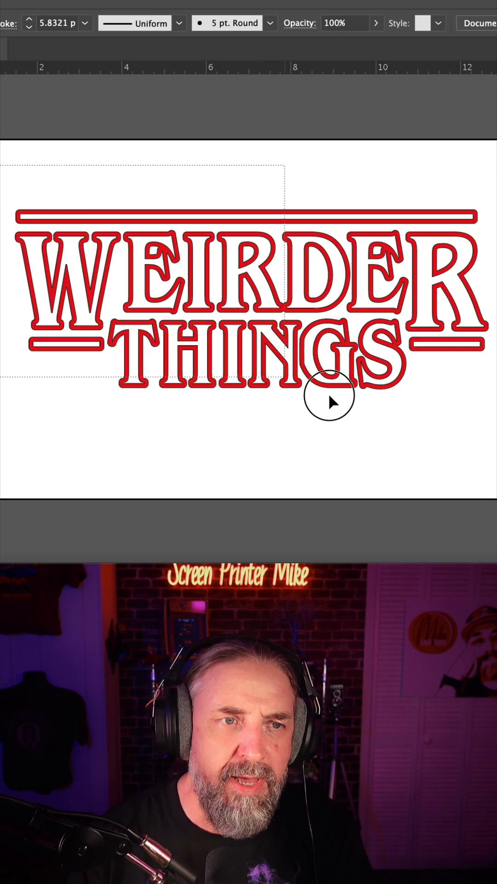
Step: Toggle the black background layer off and on, then check the image size
click(253, 276)
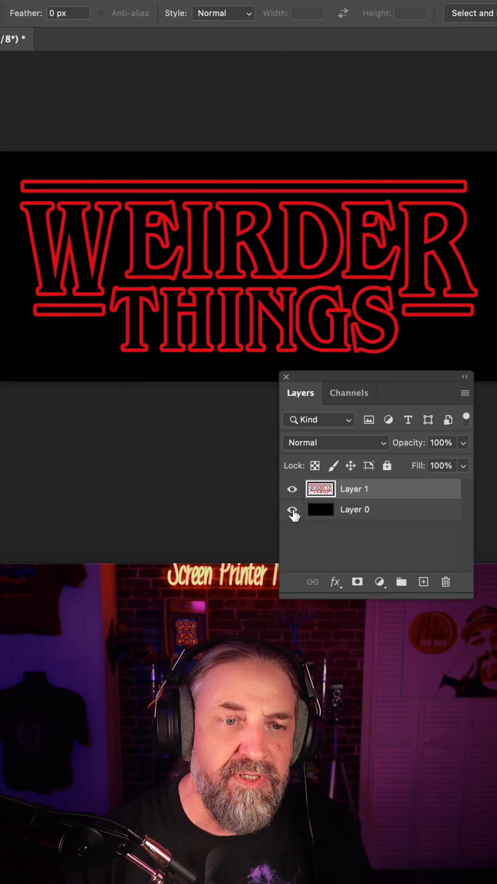
click(292, 509)
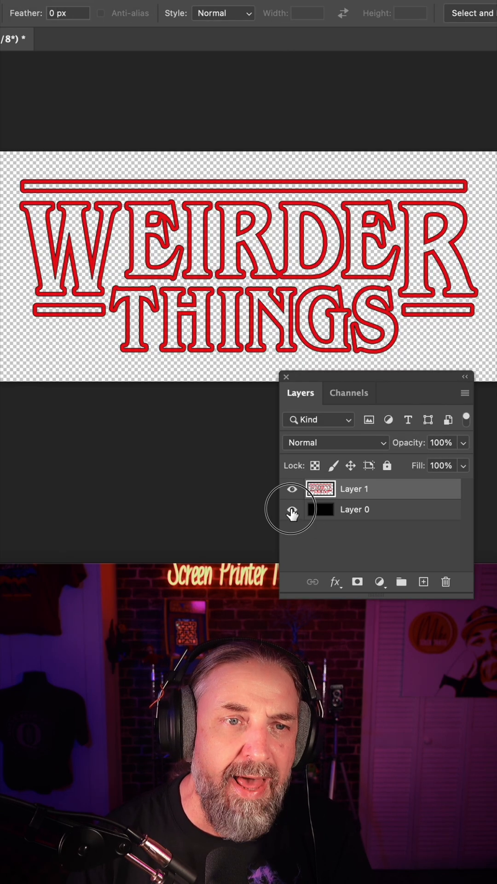
click(291, 509)
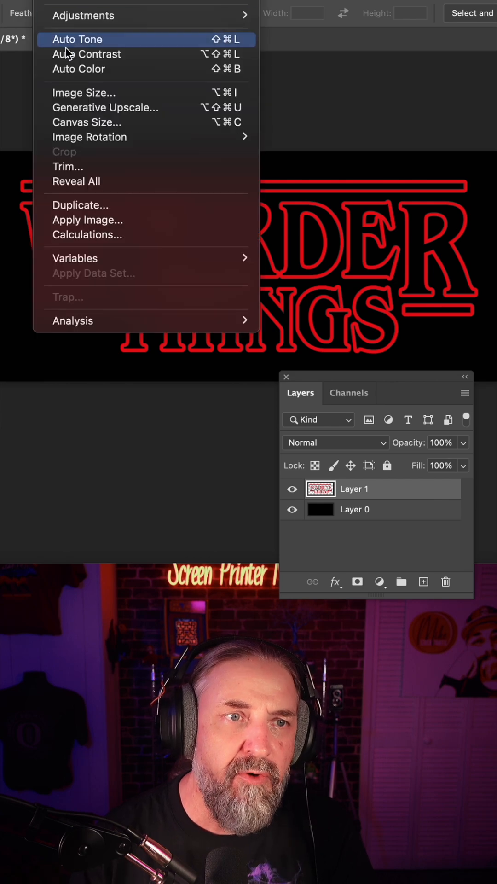
click(83, 93)
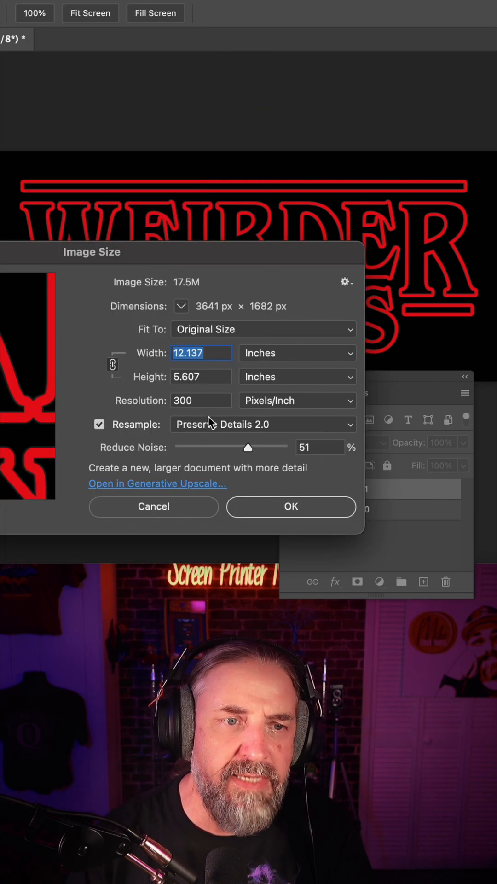
click(291, 507)
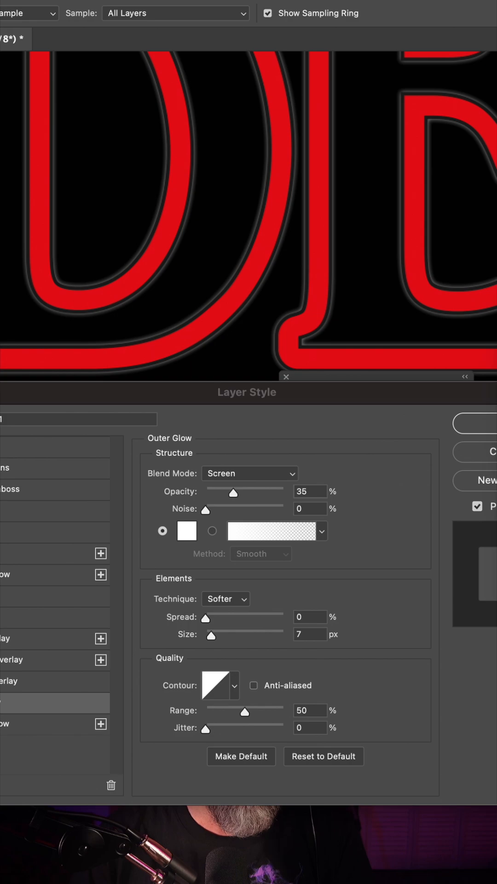
Step: Give the outer glow red #e81717, 33% spread and about 49 px size
click(187, 530)
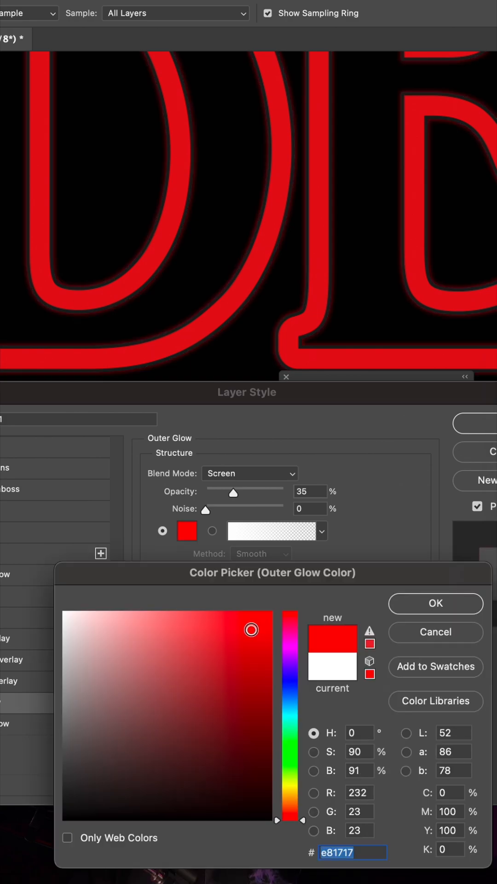
click(434, 603)
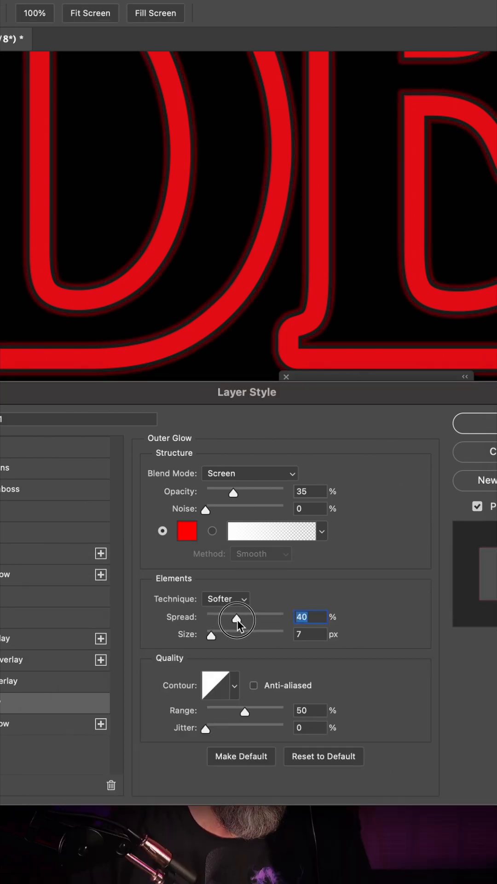
drag(211, 635, 223, 637)
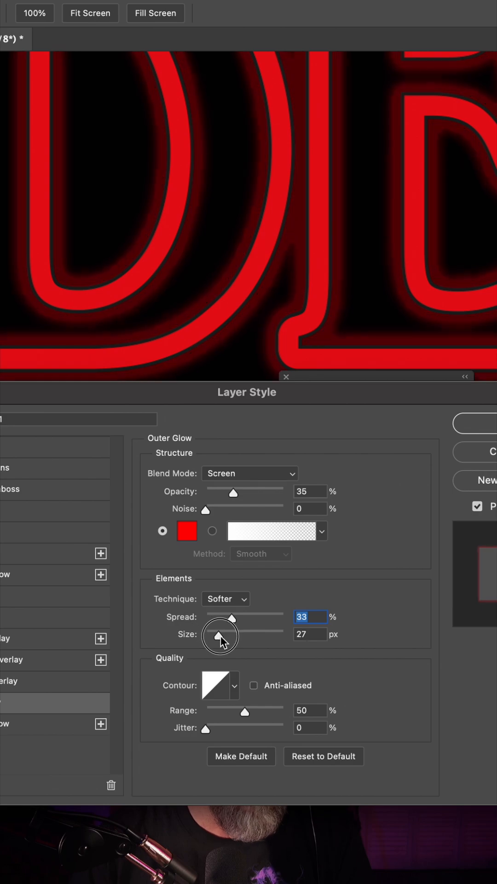
drag(219, 635, 232, 635)
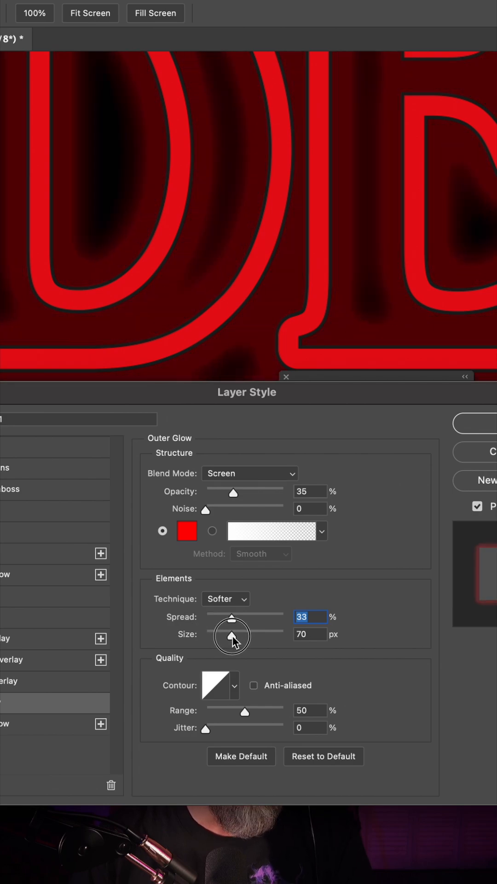
drag(231, 634, 222, 635)
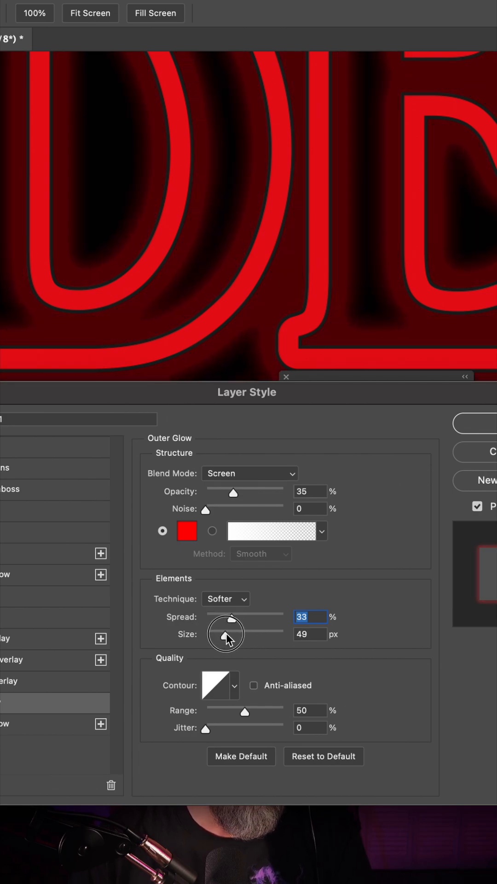
drag(231, 631, 217, 631)
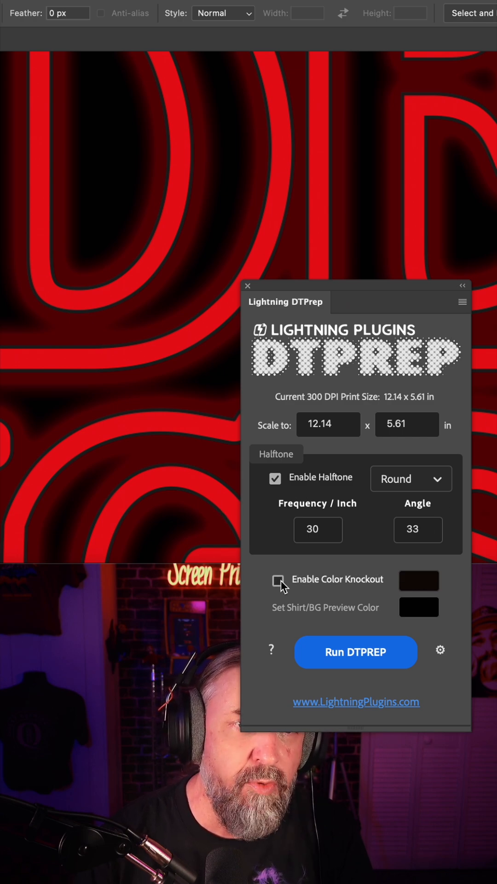
Step: Enable colour knockout for black #000000 and run the DTPrep halftone conversion
click(278, 579)
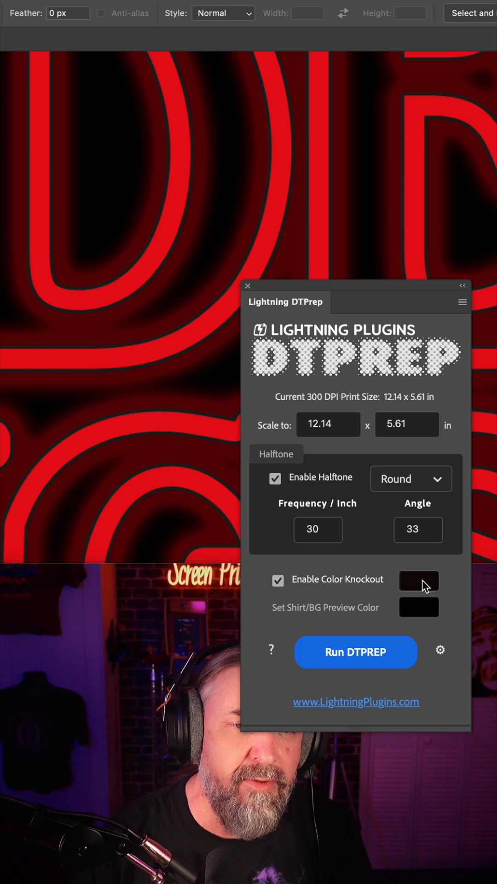
click(419, 581)
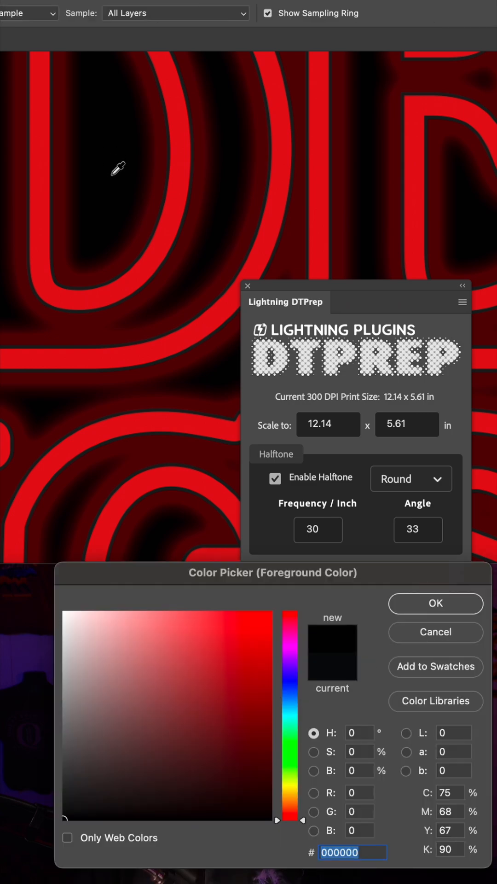
click(435, 603)
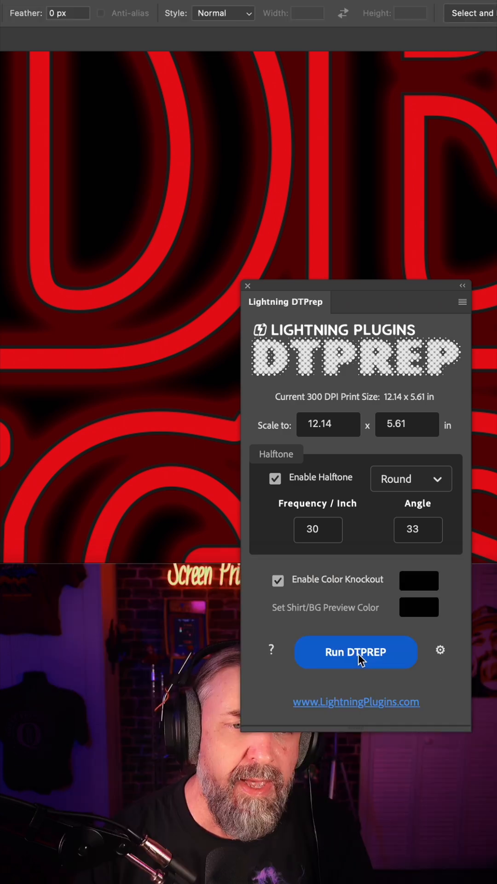
click(355, 652)
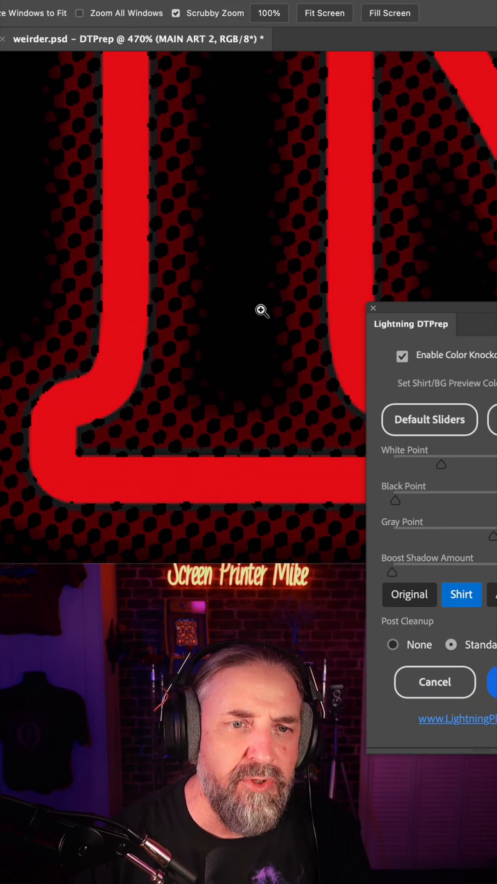
click(273, 567)
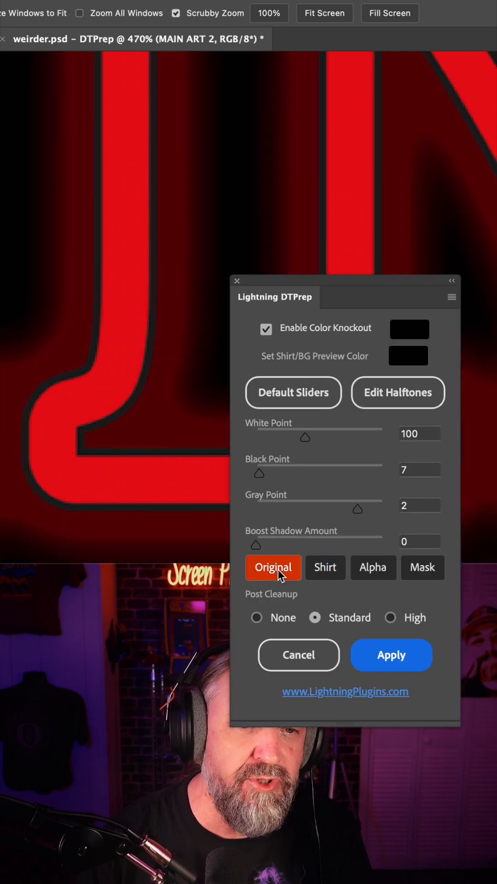
click(324, 567)
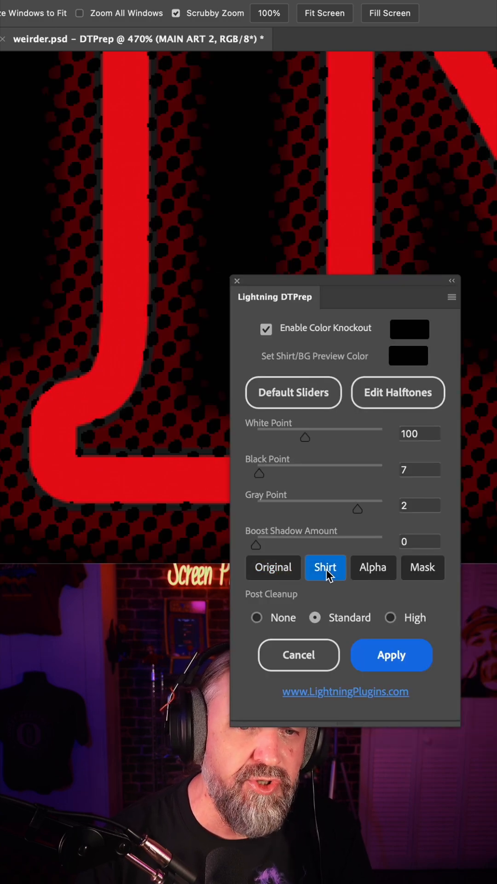
click(374, 567)
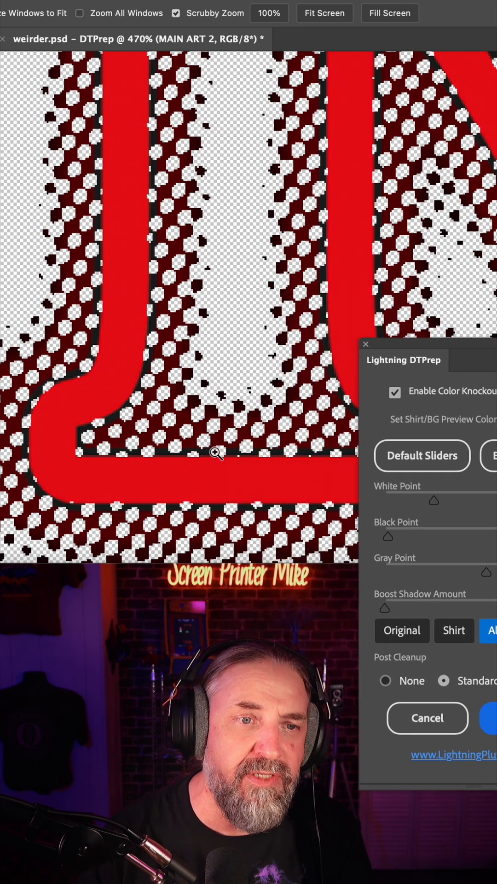
scroll(down, 3)
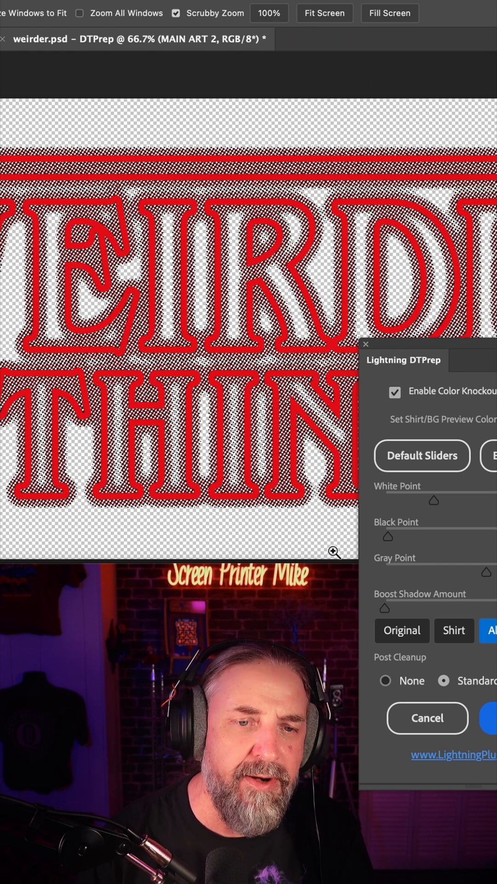
click(454, 630)
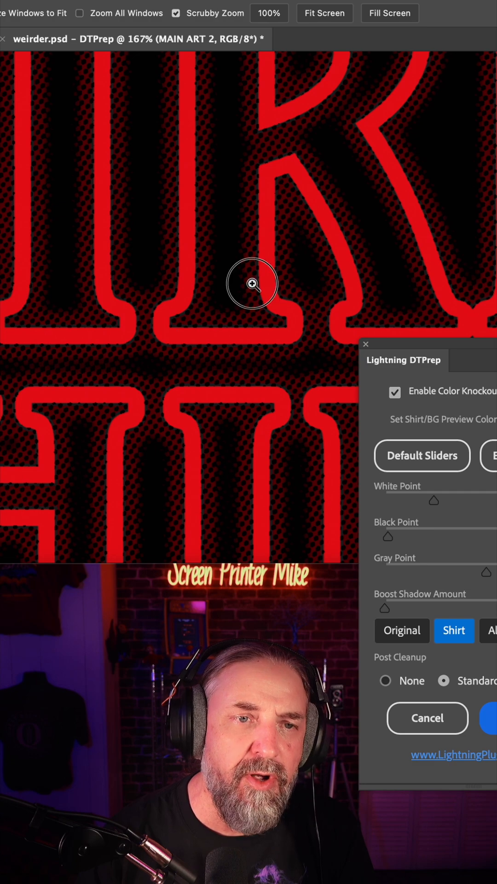
click(252, 283)
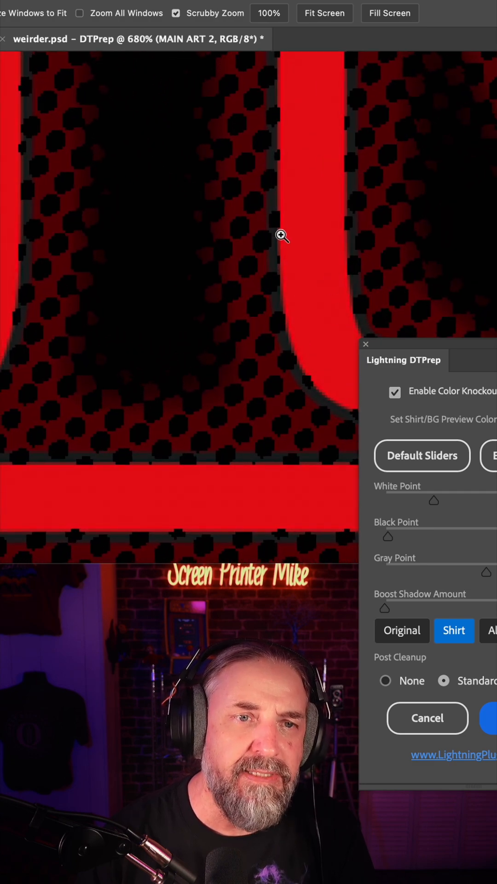
mouse_move(27, 367)
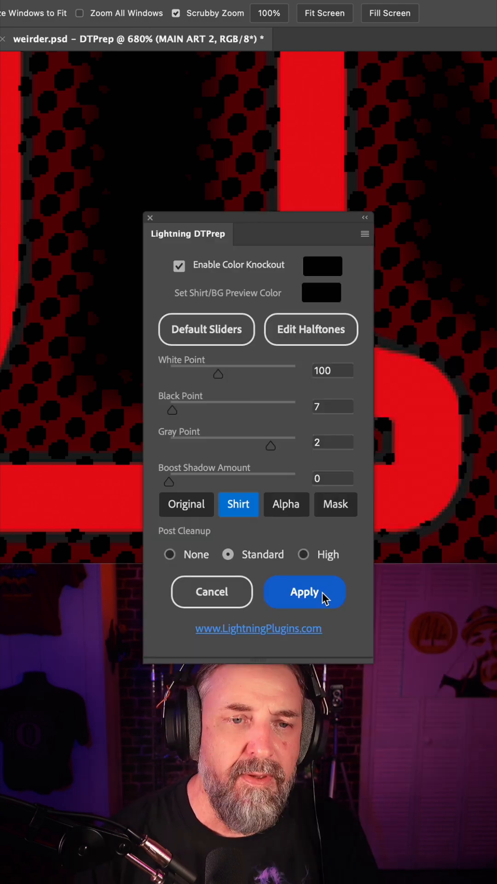
Step: Apply the DTPrep halftone result and bring up the PNG export options
click(304, 592)
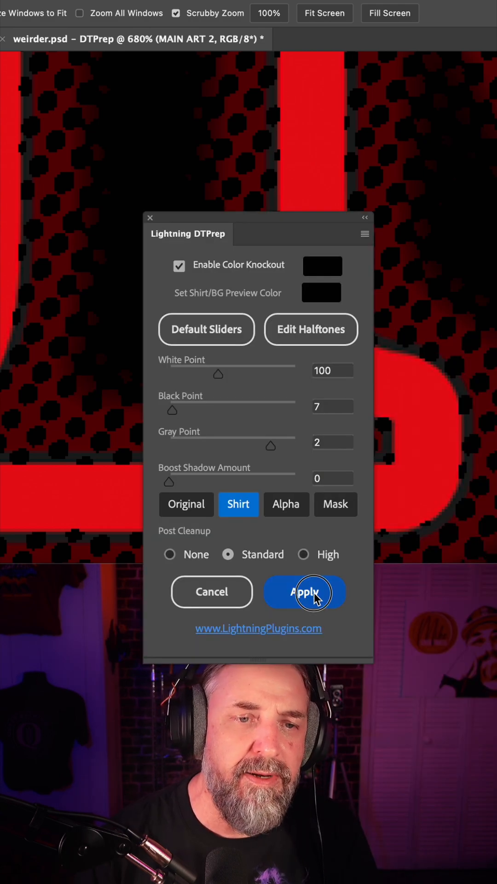
click(304, 592)
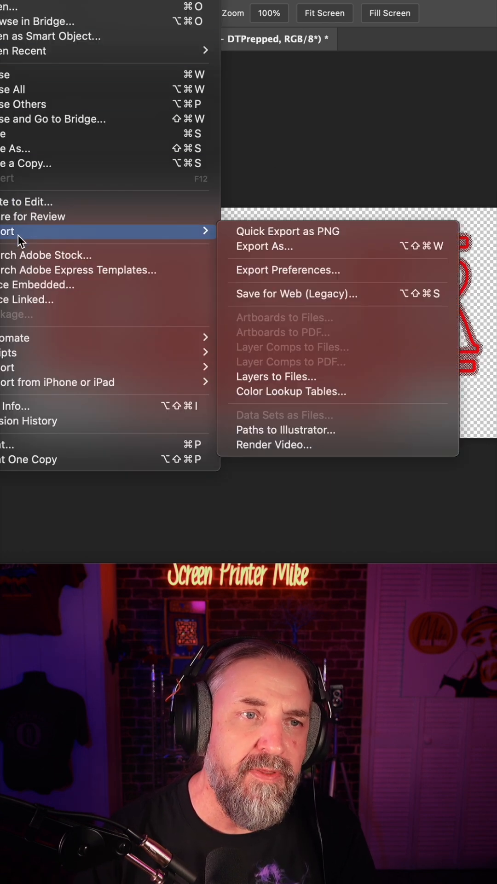
mouse_move(287, 232)
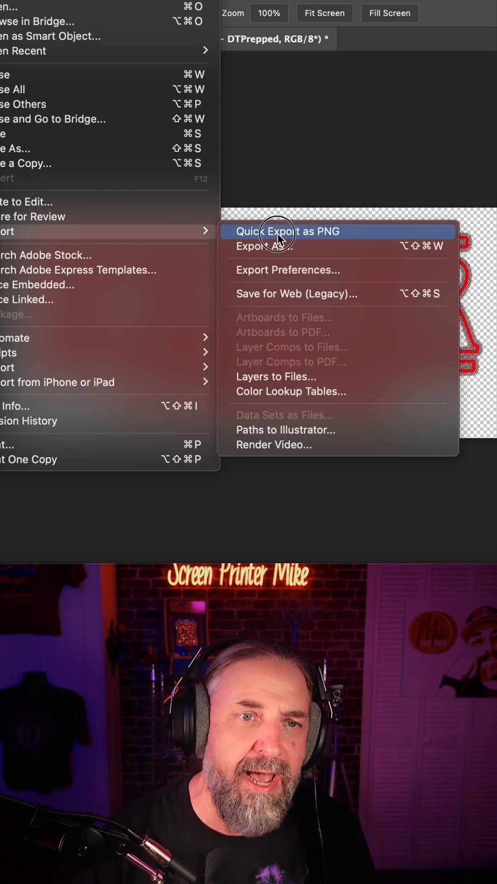